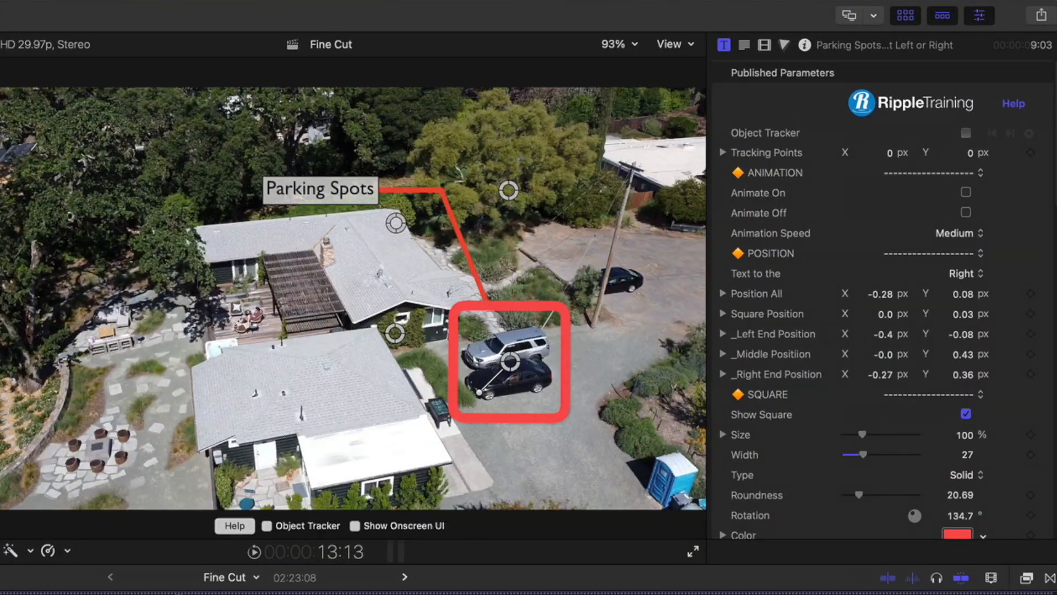
Scroll the Title Inspector's published parameters down to the Drop Zone section.
scroll("down", 3)
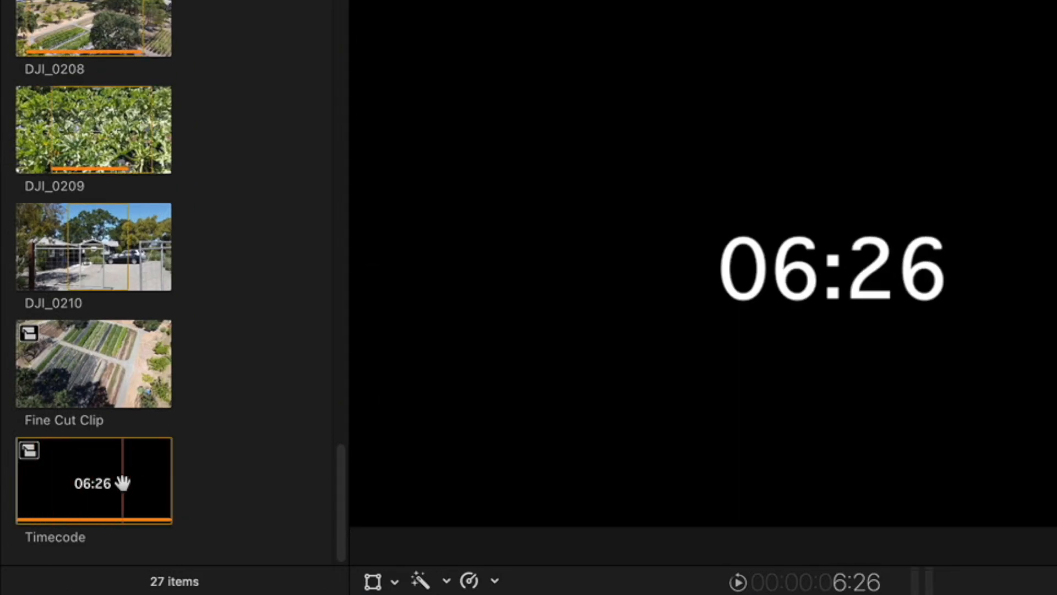
key("shift+o")
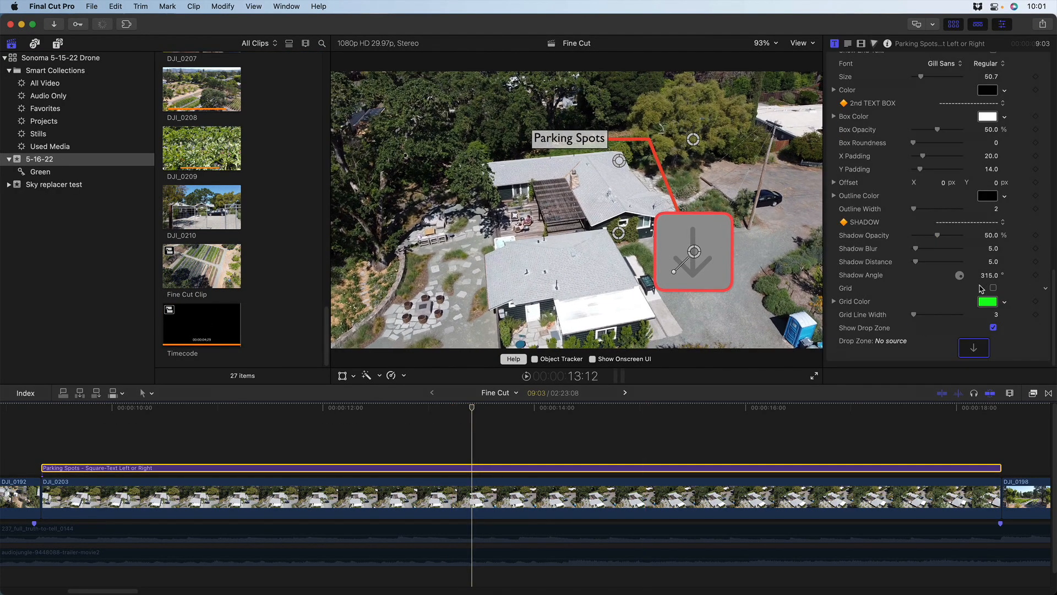
Choose the Timecode clip from the browser as the drop zone source and apply it.
left_click(974, 348)
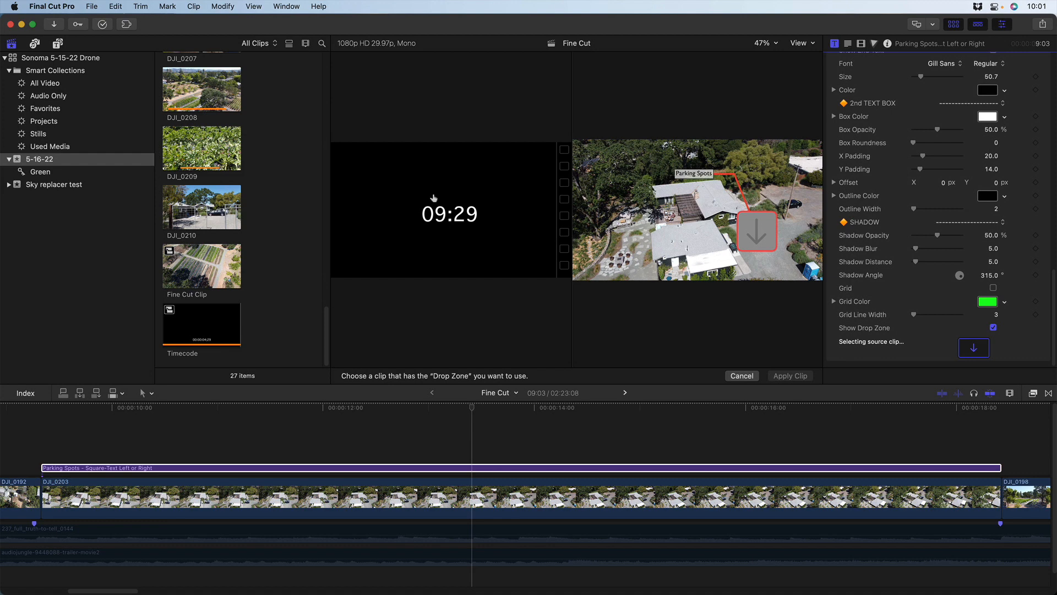
left_click(200, 324)
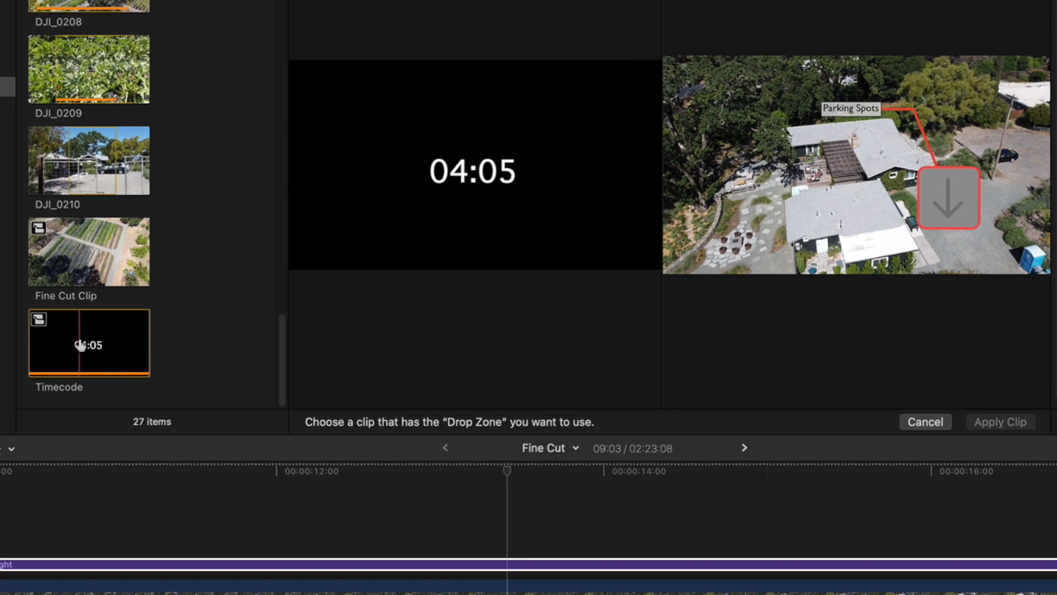
left_click(88, 341)
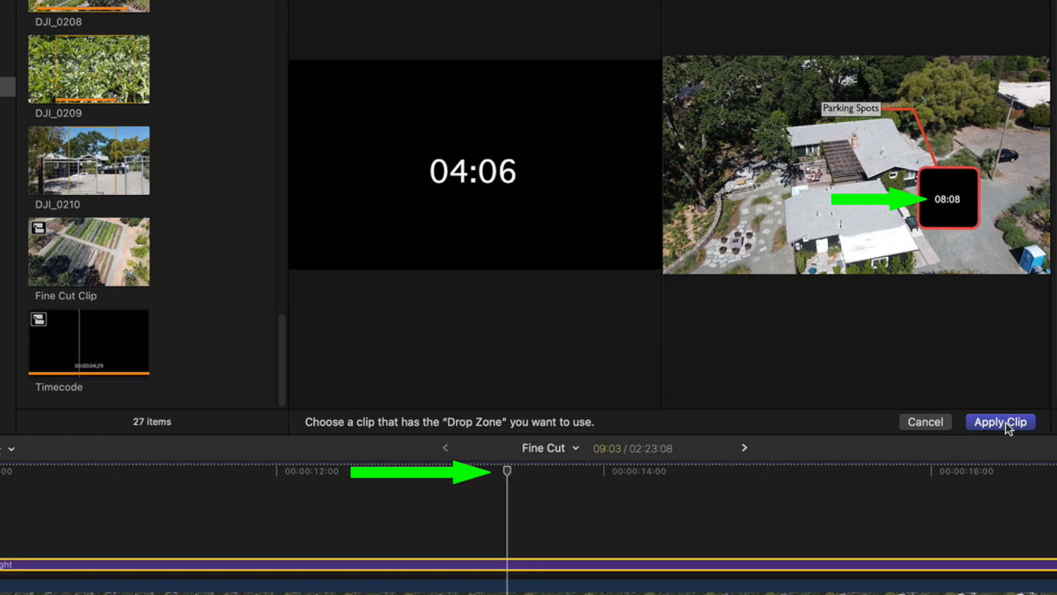
left_click(1000, 422)
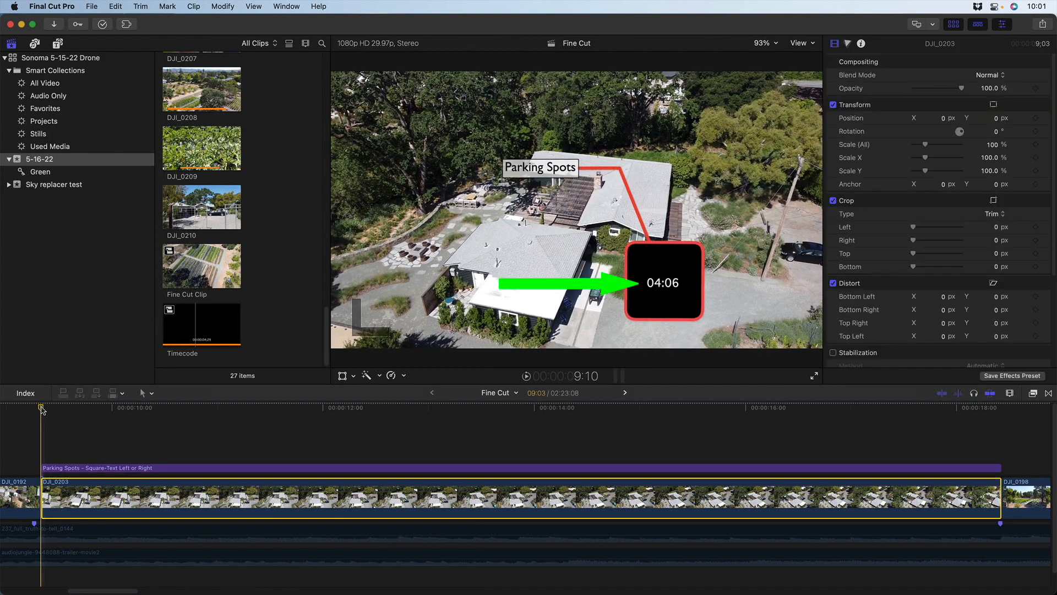
left_click(356, 406)
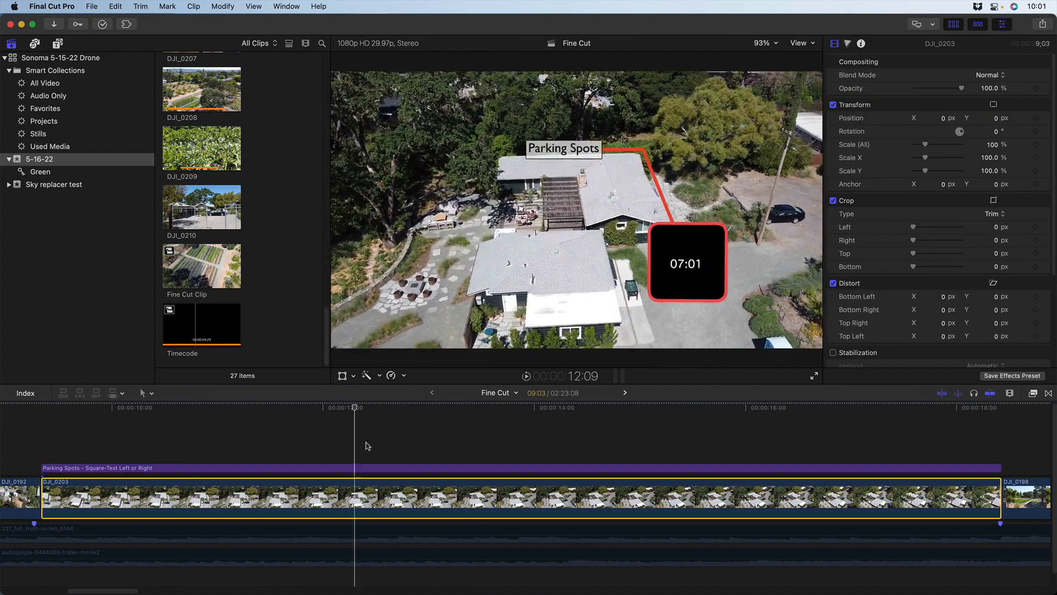
left_click(936, 407)
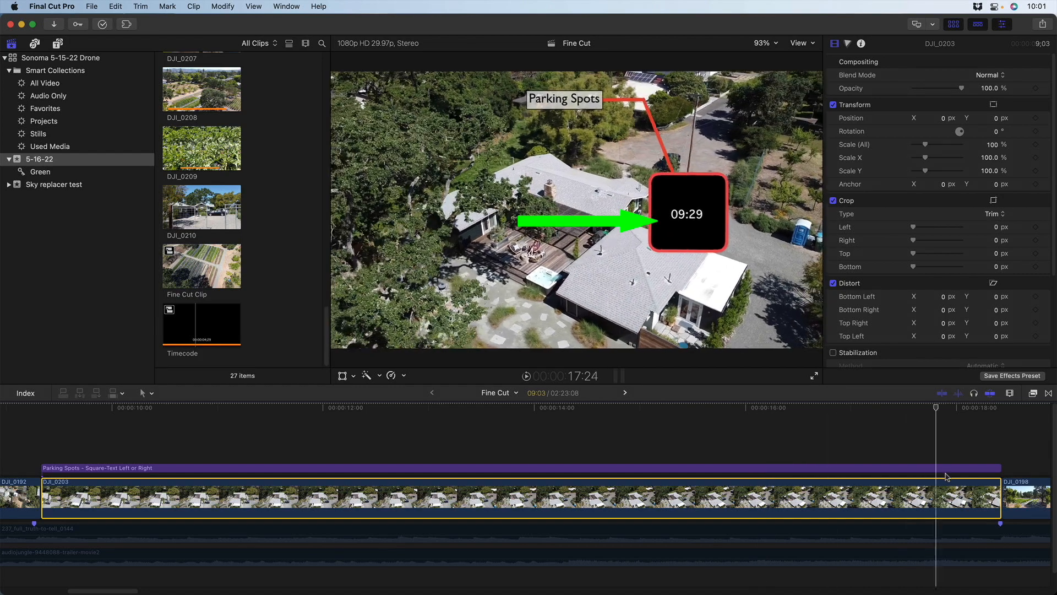
left_click(743, 471)
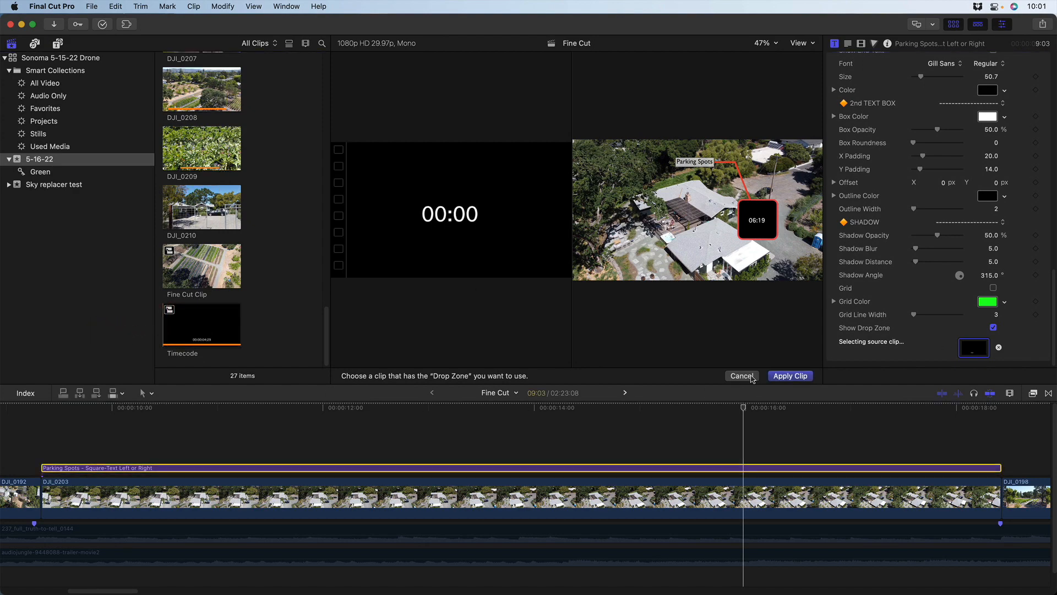
Apply the Timecode clip starting at 00:00 and review it counting up in the timeline.
left_click(790, 376)
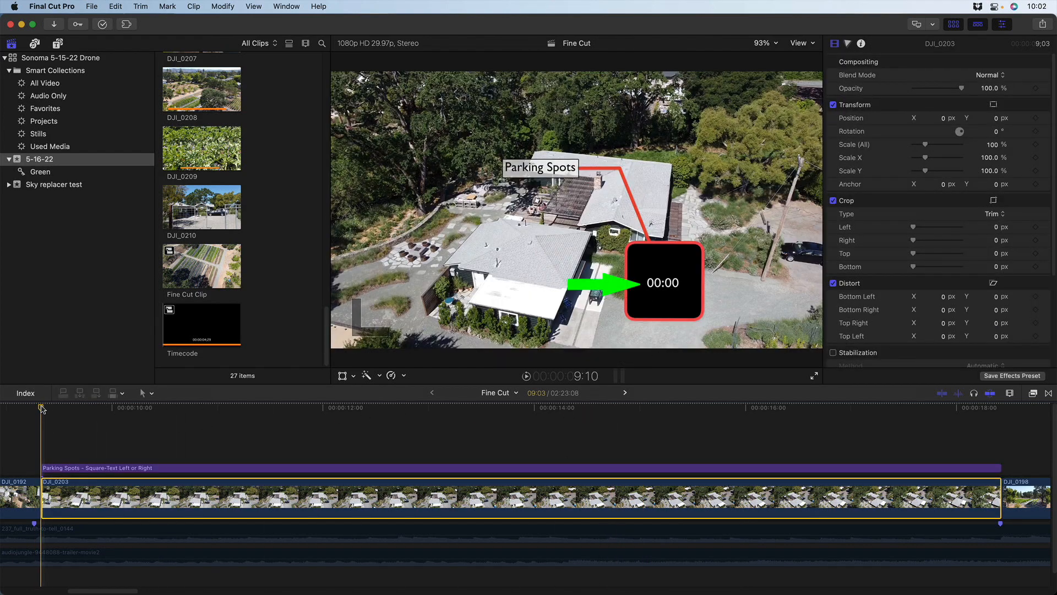
left_click(870, 407)
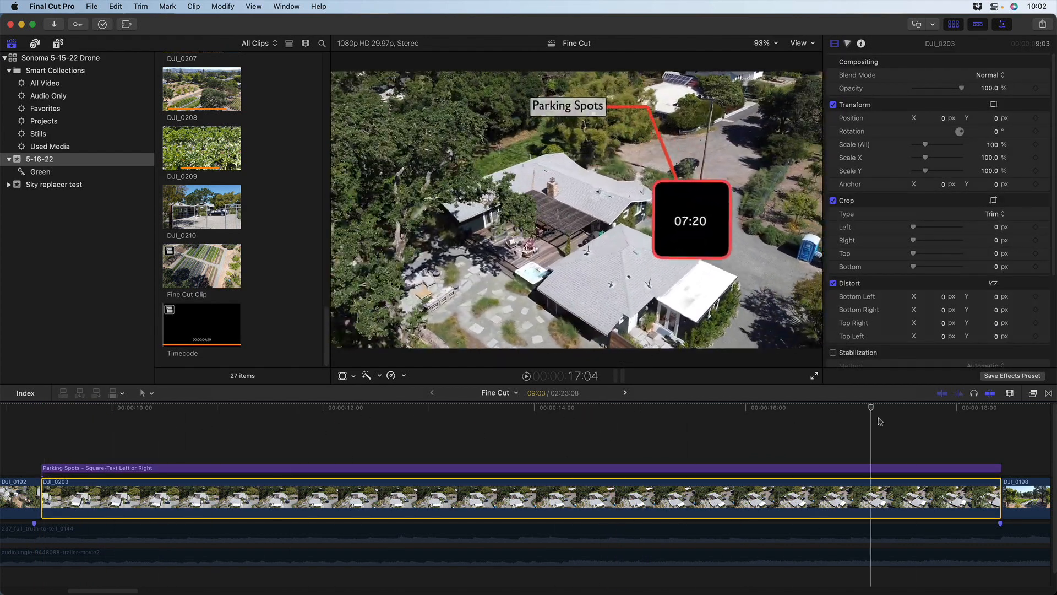